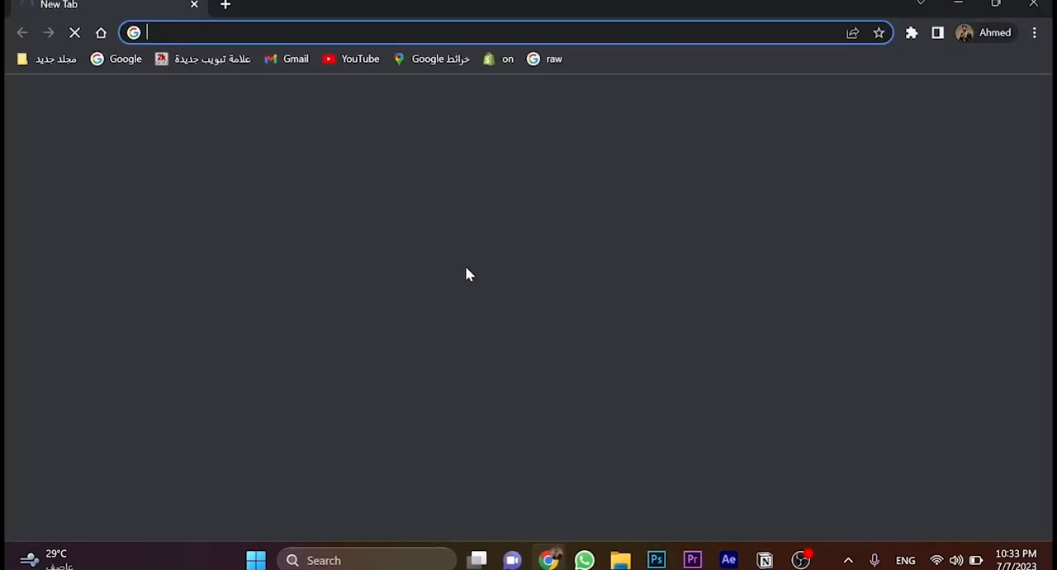
Go to google.com and search Google for bluestacks.com.
text(google.com)
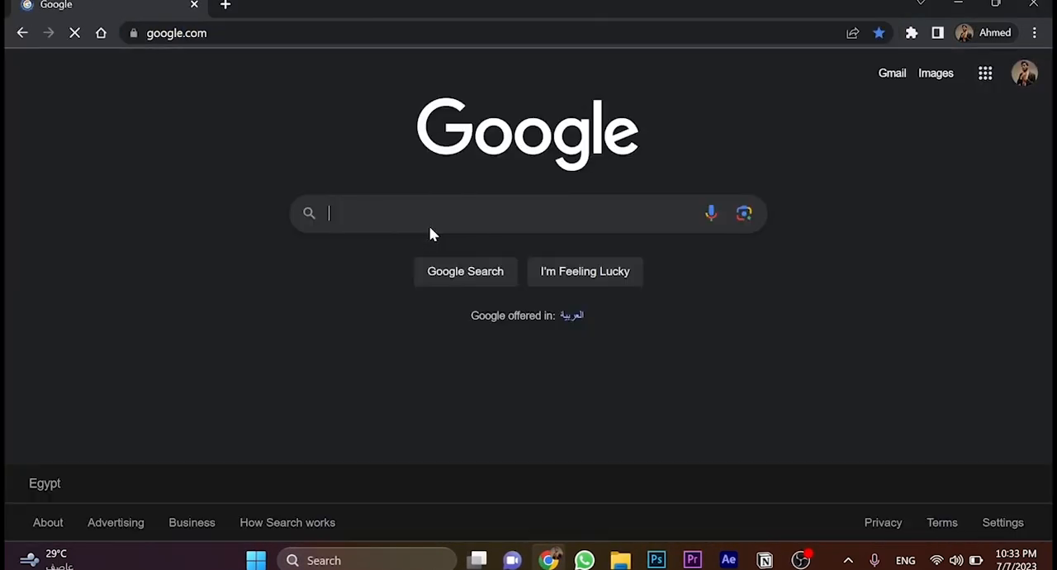
text(Blusta)
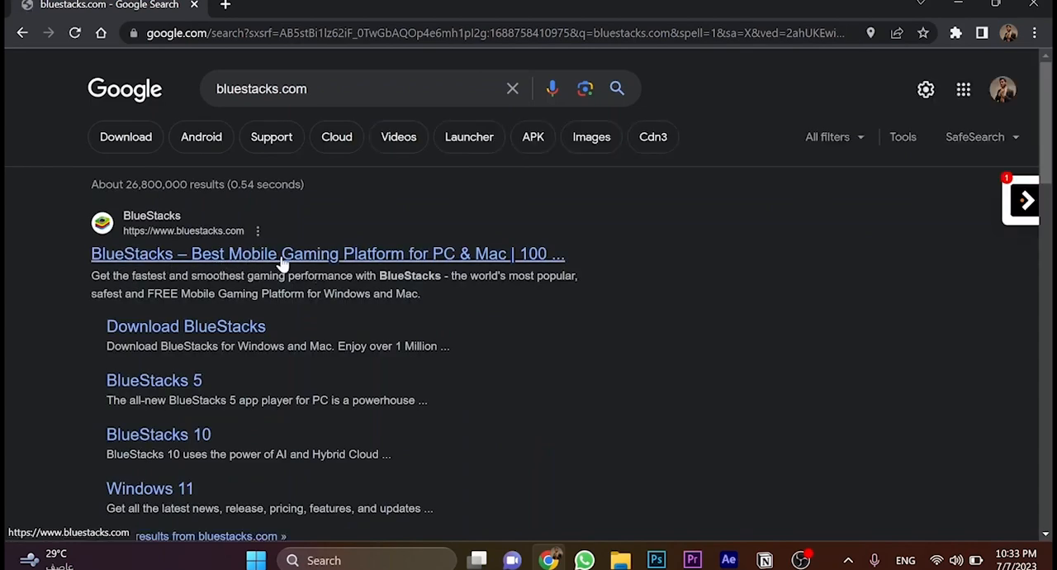
Visit the official BlueStacks site and download the BlueStacks 10 installer.
click(327, 254)
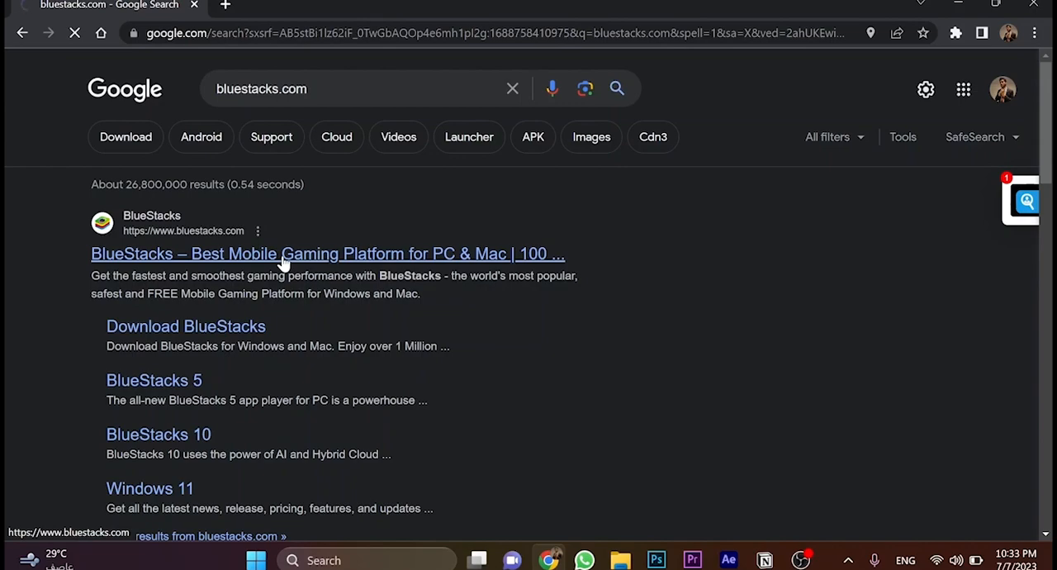
click(327, 254)
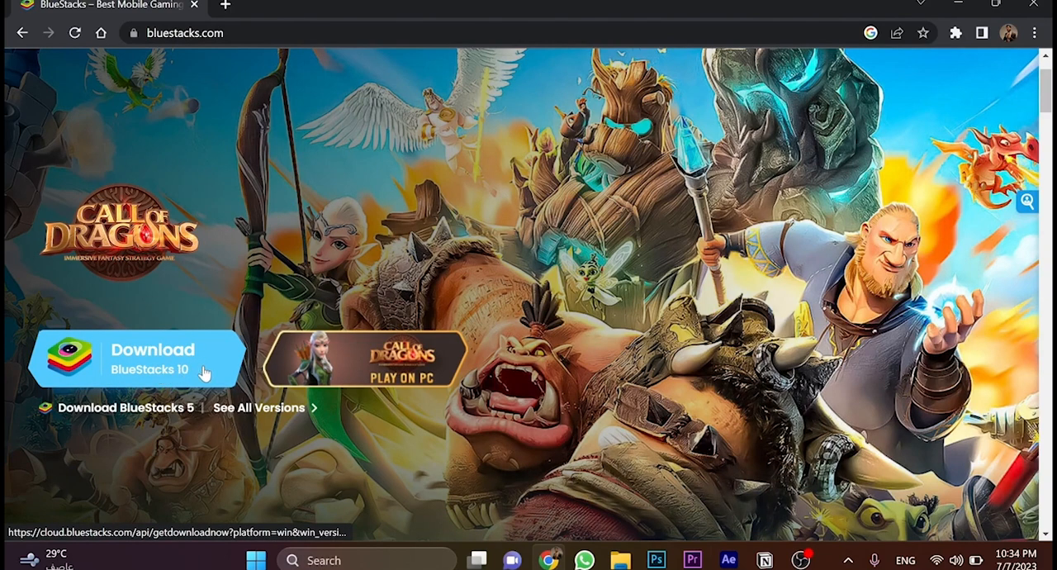
click(153, 360)
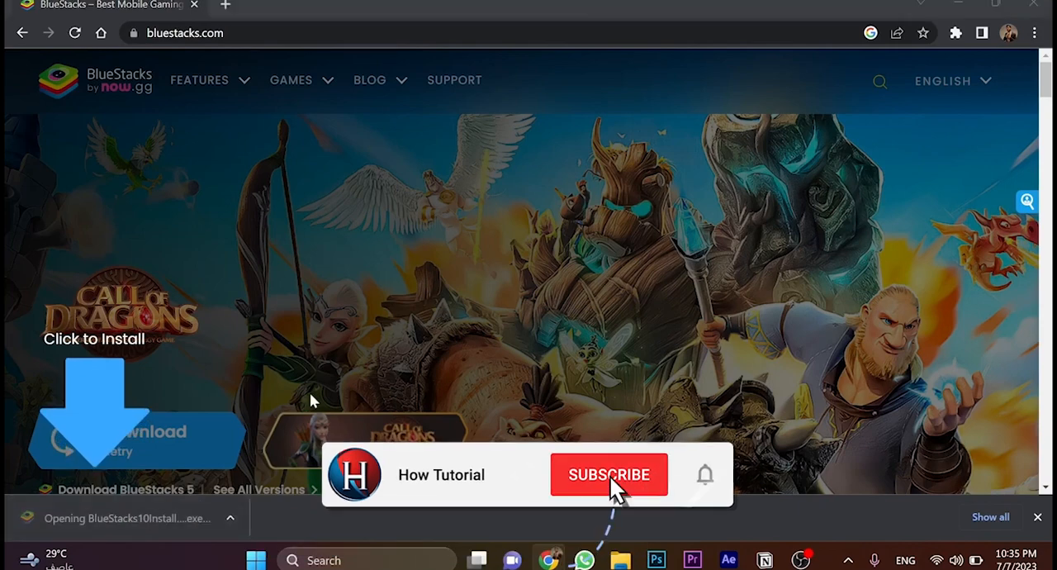
Run the downloaded BlueStacks installer and start installation with 'Install now'.
click(608, 474)
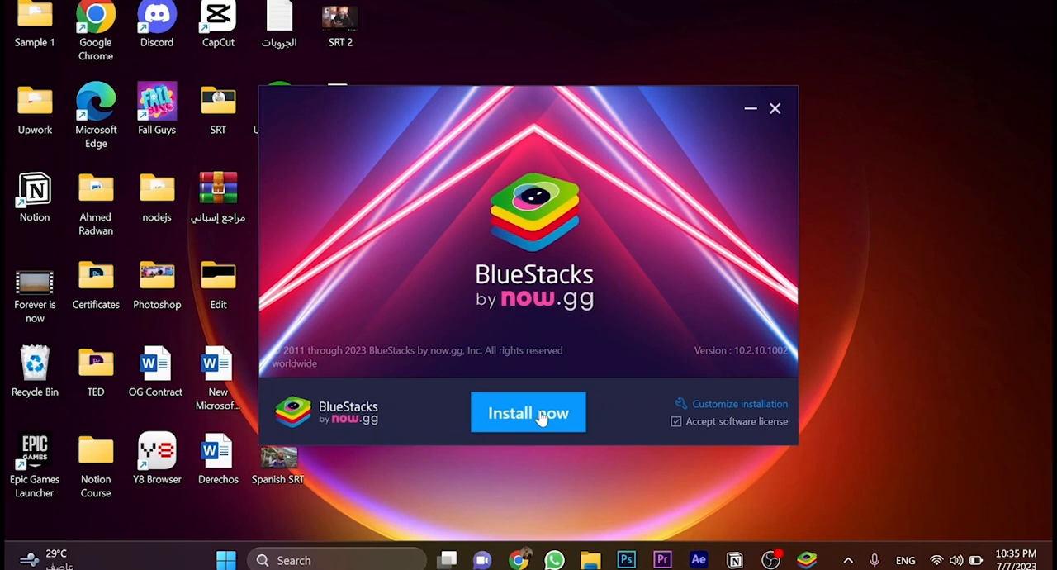
click(528, 412)
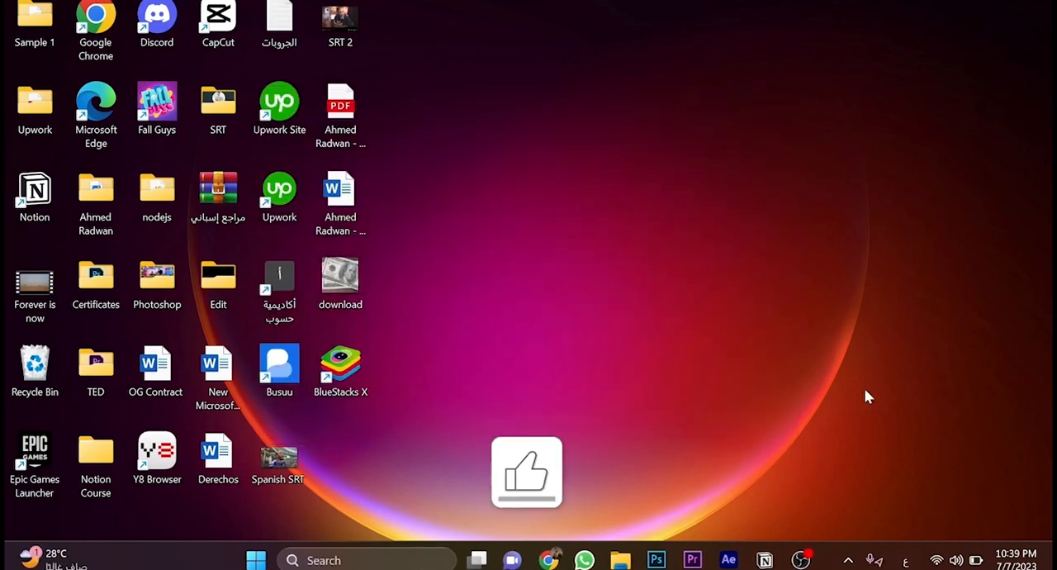
Launch BlueStacks from its new desktop shortcut once installation finishes.
double_click(341, 362)
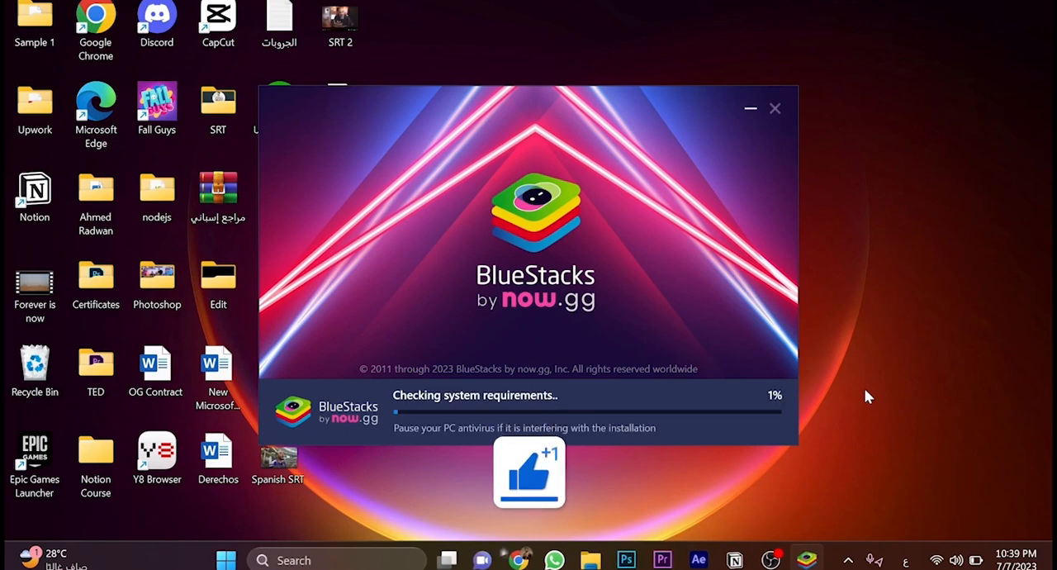
mouse_move(438, 416)
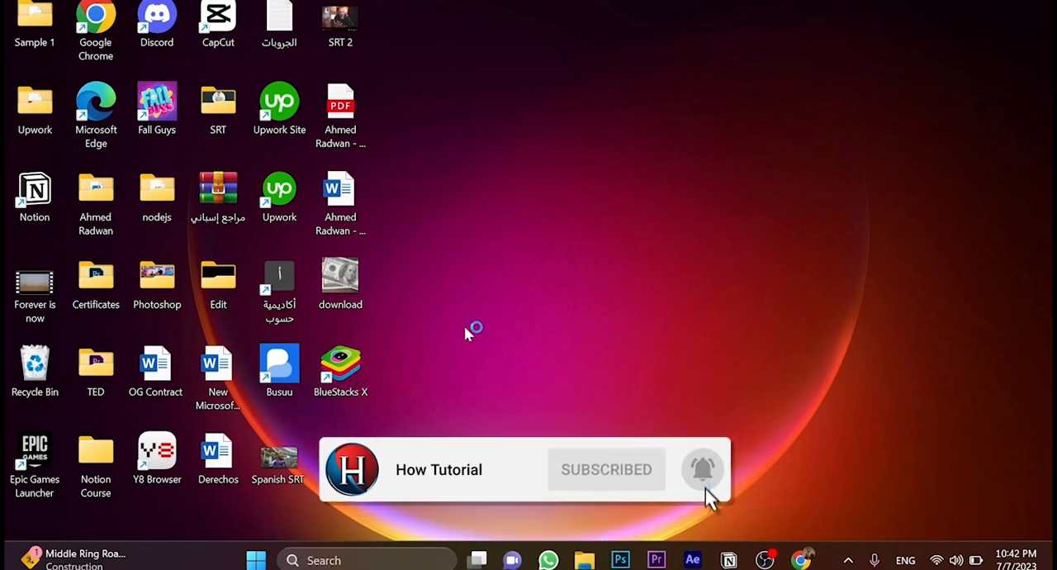
double_click(340, 363)
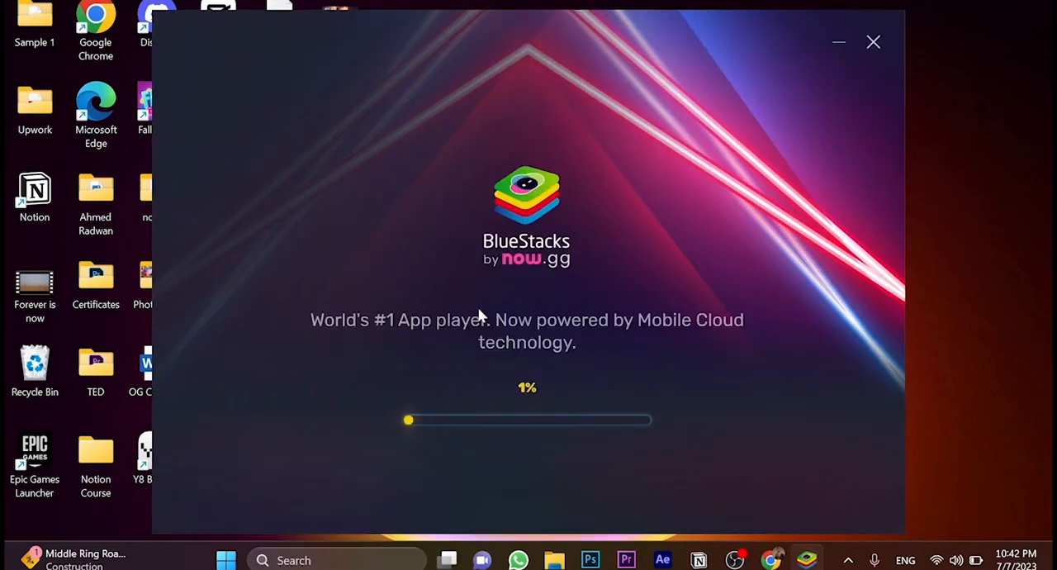
mouse_move(450, 385)
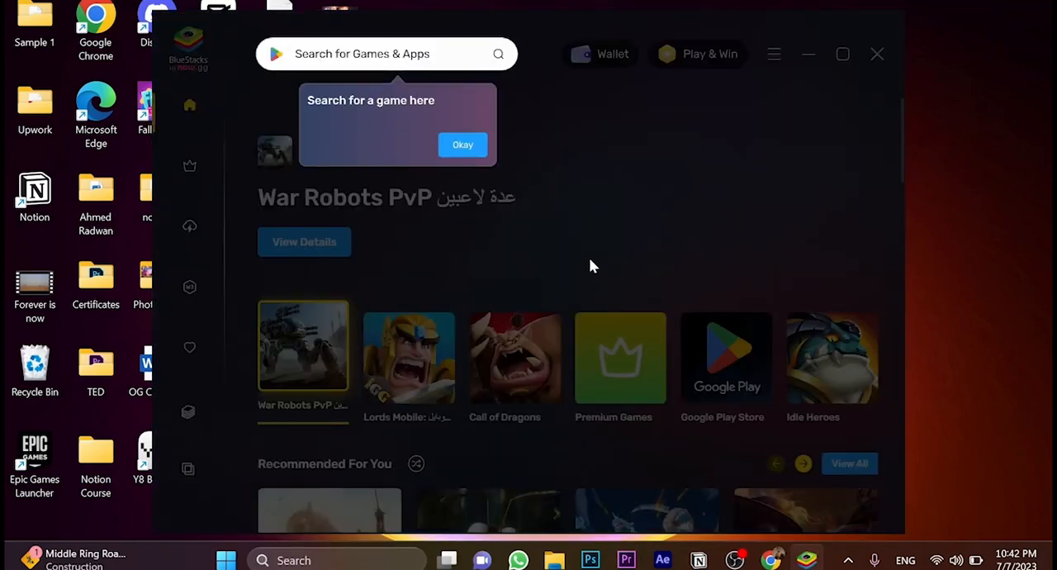
Dismiss the search tip and Premium Games popup, then browse down the home screen.
click(190, 165)
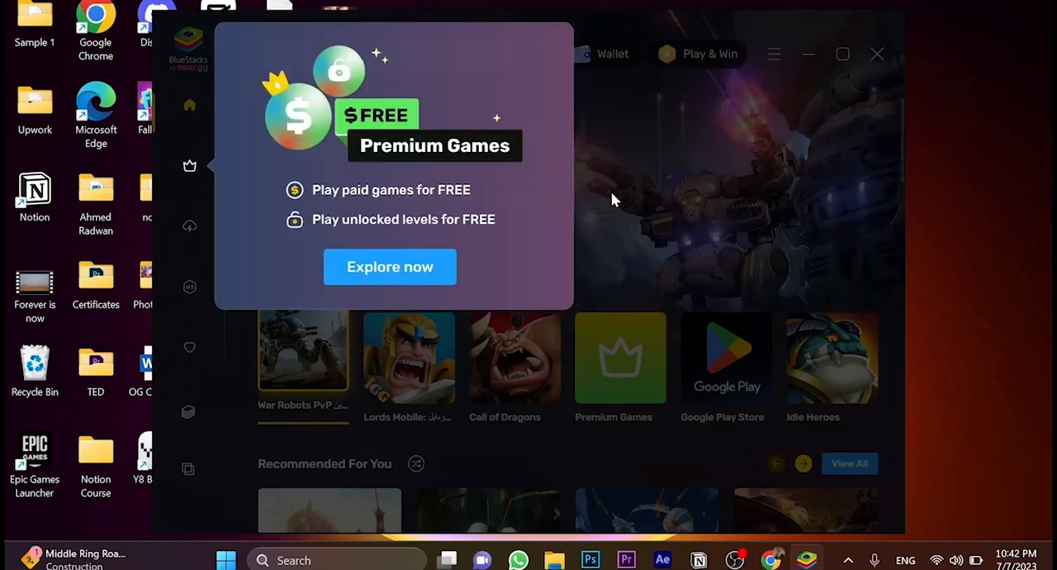
click(612, 54)
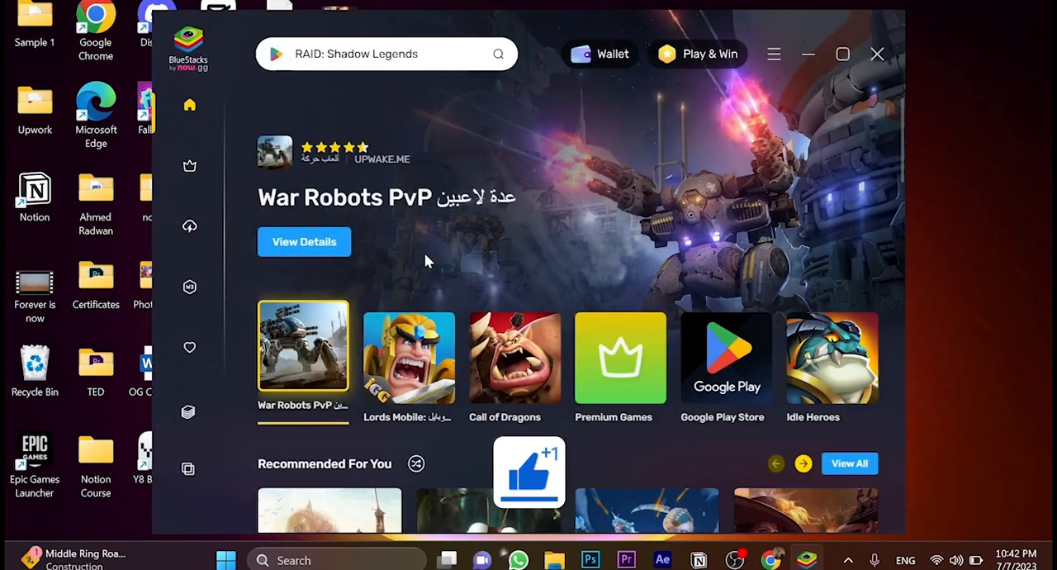
scroll(down, 3)
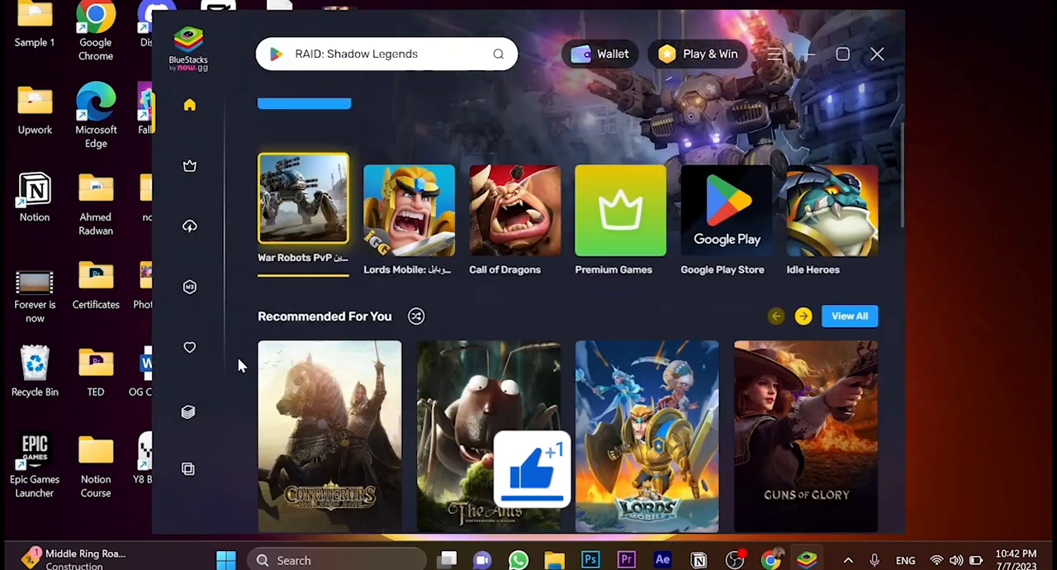